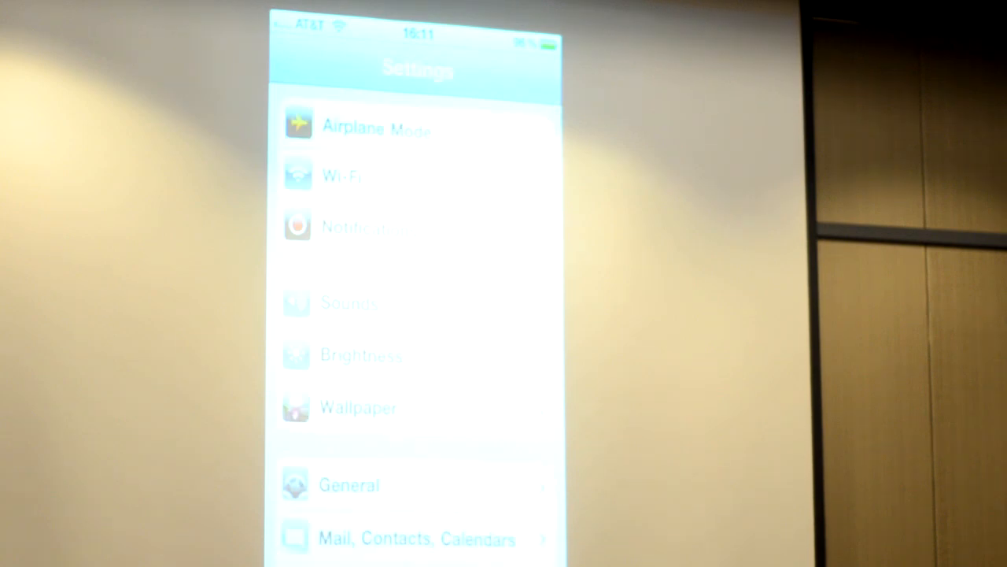
- Scroll down to the add-on entries and open MobileNotifierSettings
scroll(down, 3)
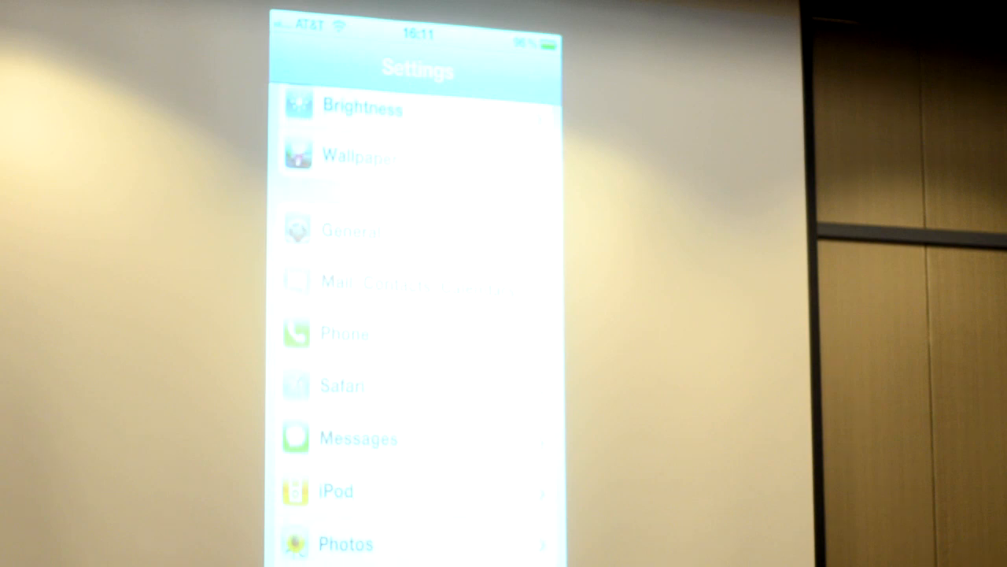
scroll(down, 3)
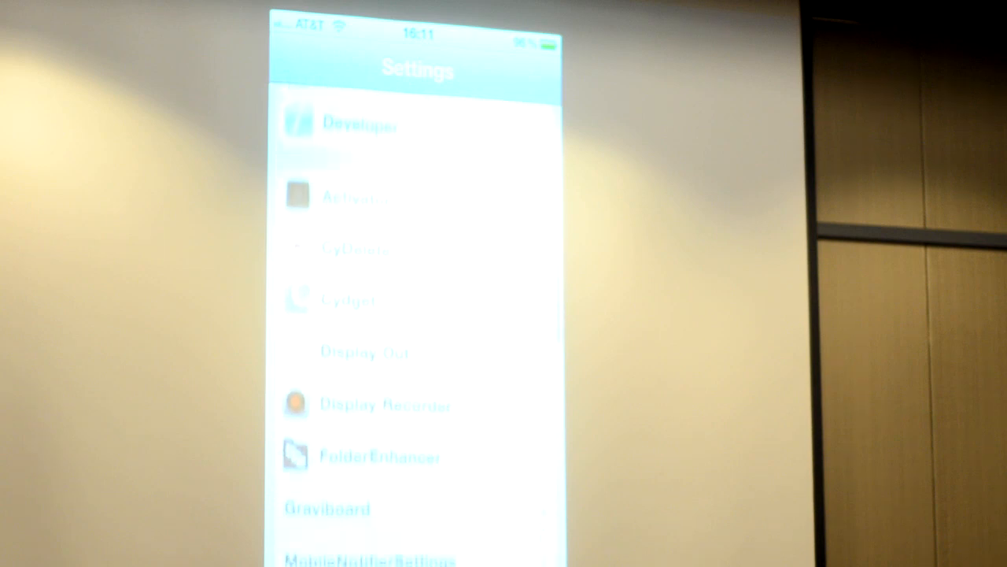
scroll(down, 3)
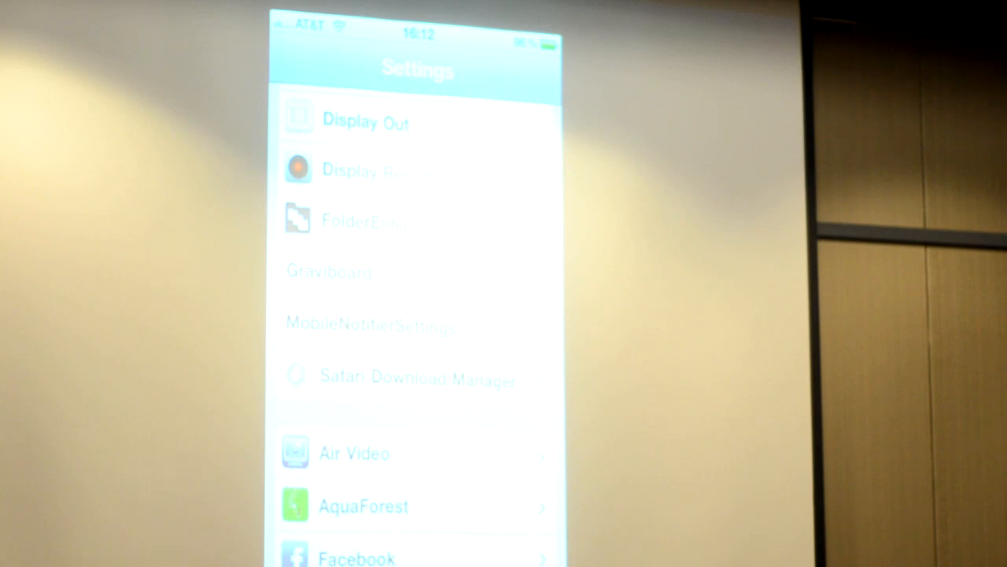
click(413, 329)
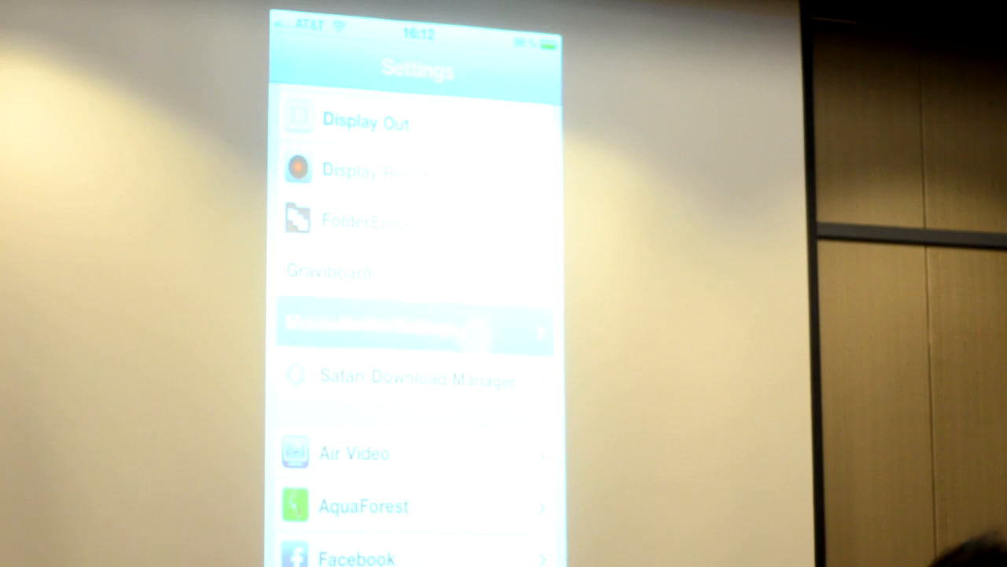